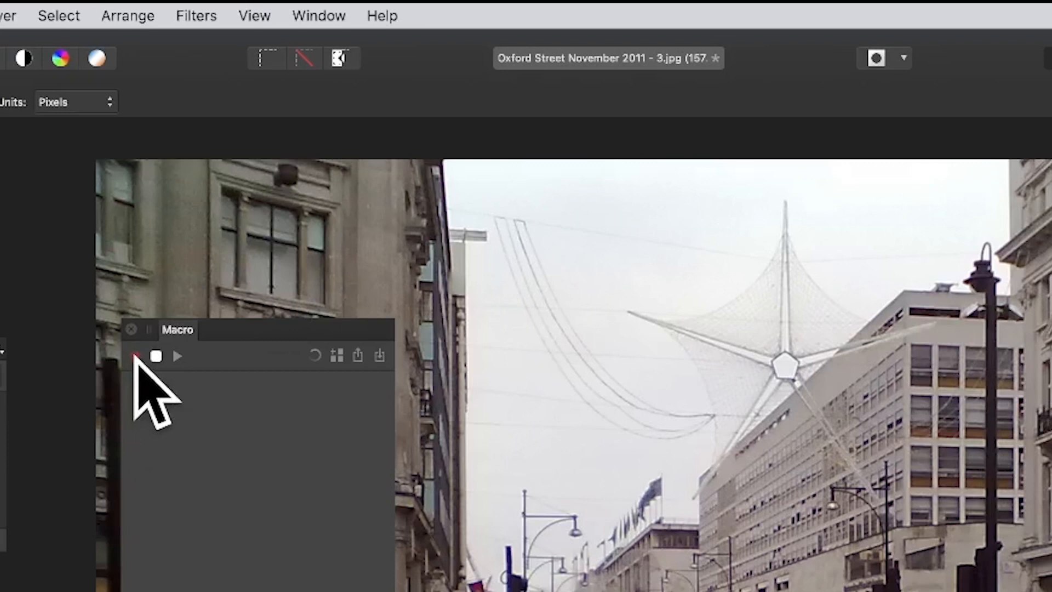
Step: Record a macro step applying a Twirl with angle 375° and radius 397 px
click(196, 15)
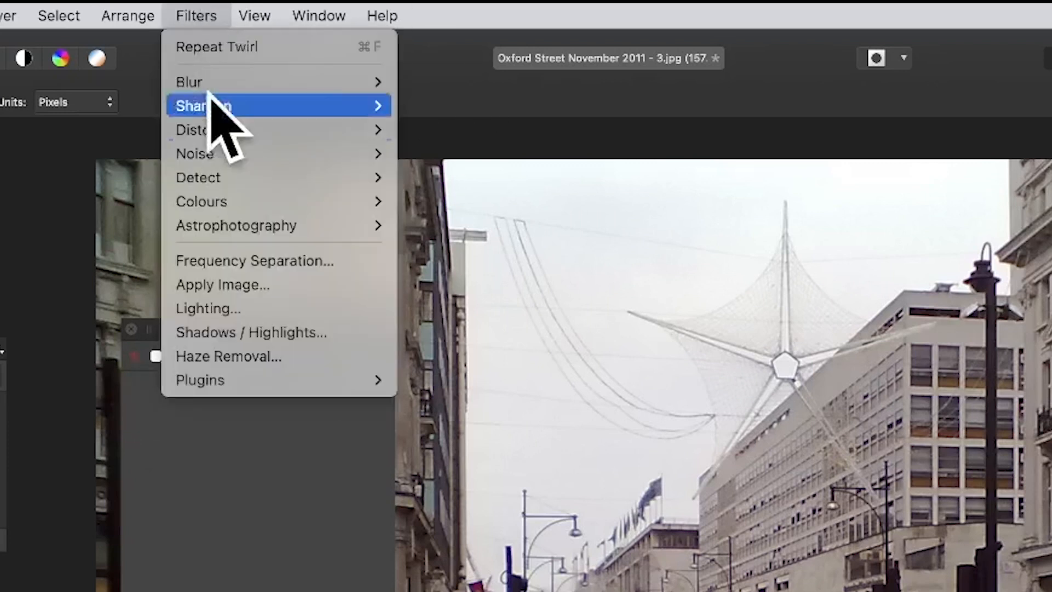
mouse_move(198, 129)
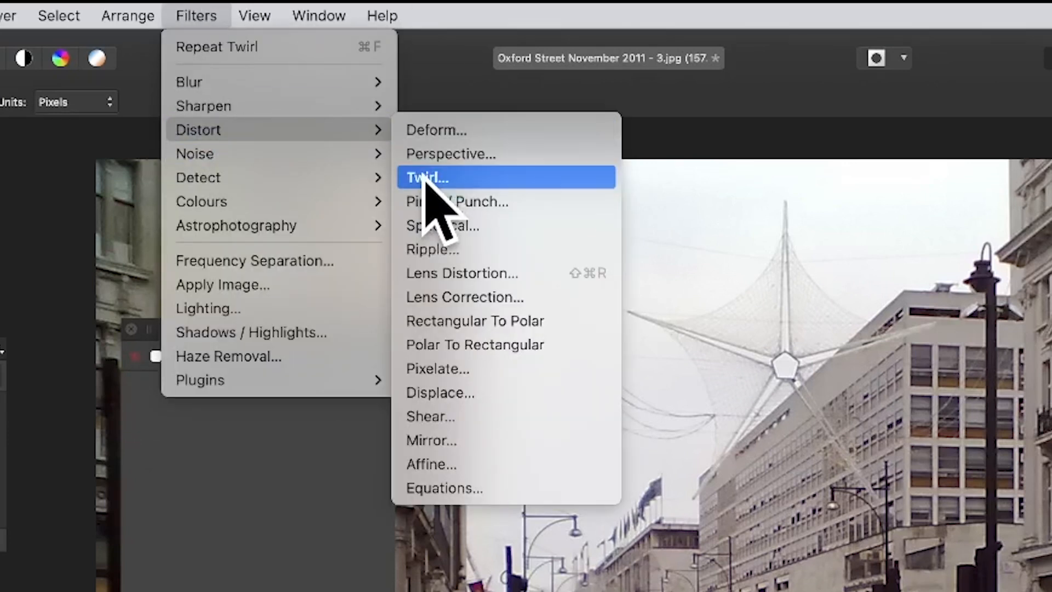
click(427, 177)
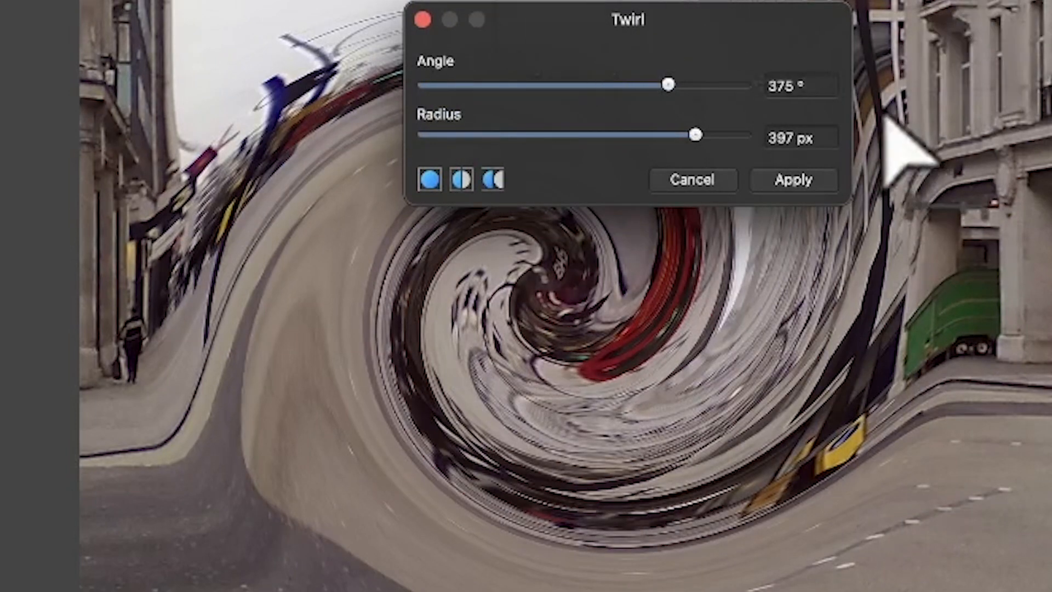
mouse_move(704, 201)
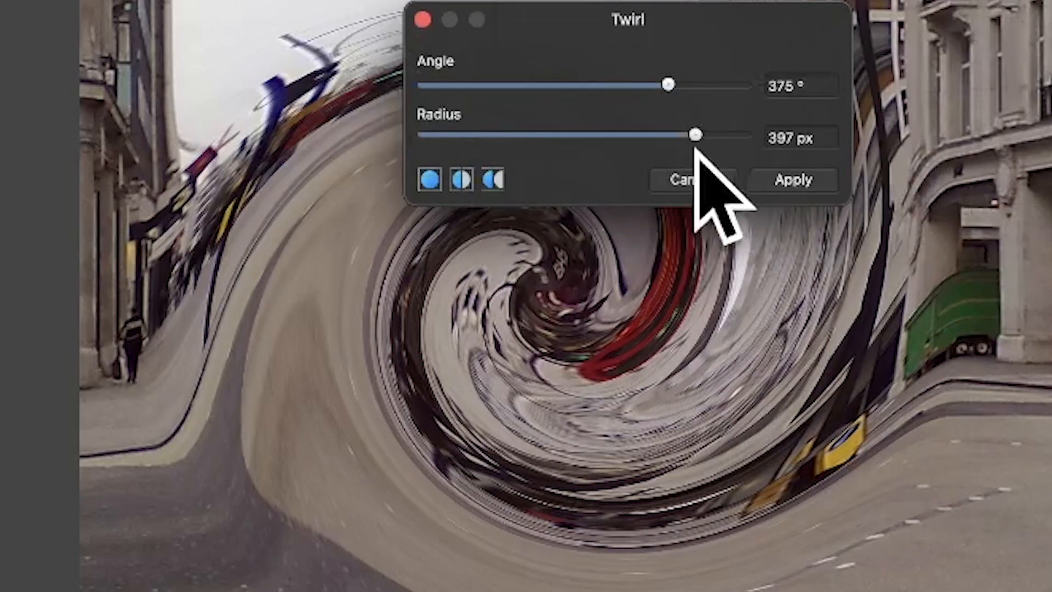
click(792, 180)
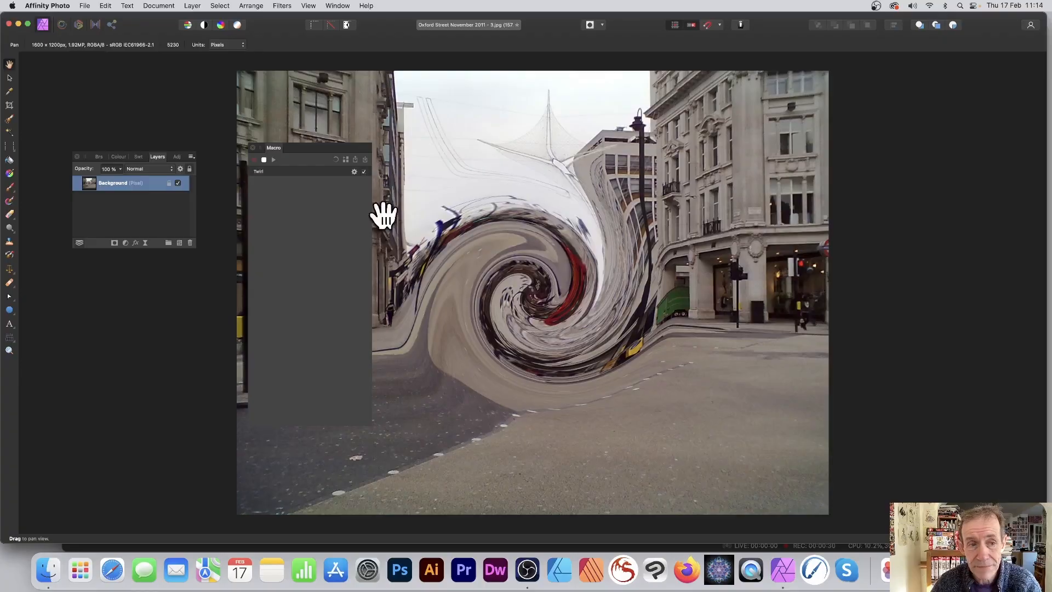
mouse_move(262, 184)
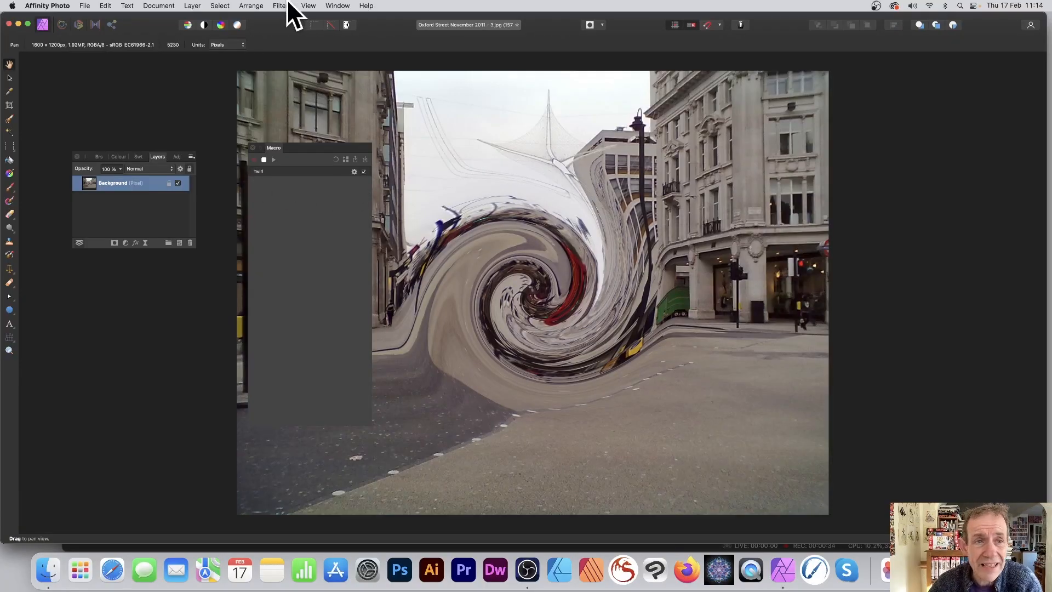
Step: Apply a second Twirl at about -665.8° angle with radius 376.2 px
click(281, 6)
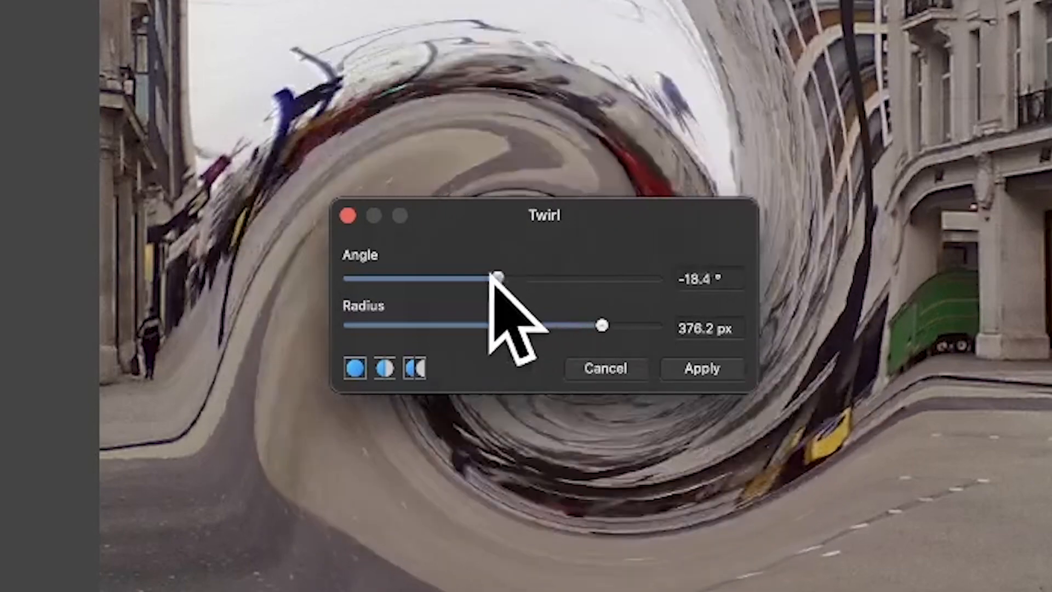
drag(500, 275, 362, 275)
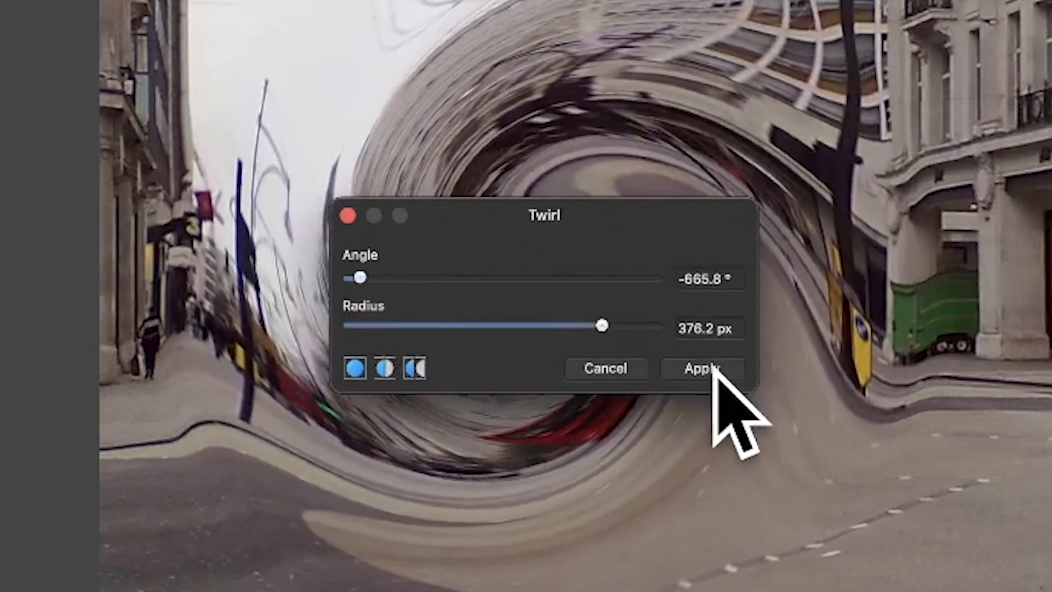
click(697, 368)
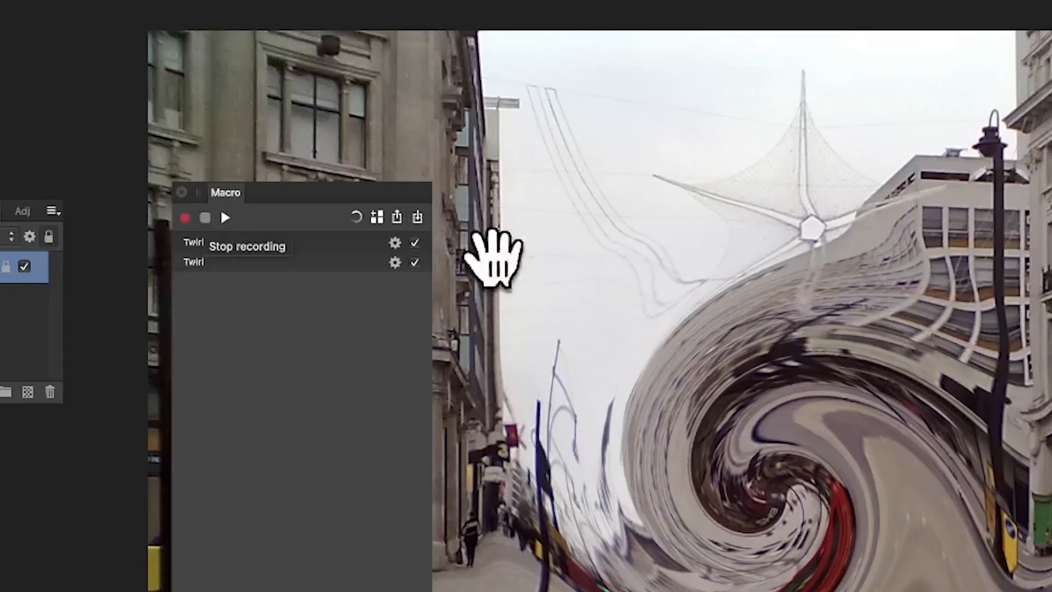
mouse_move(341, 275)
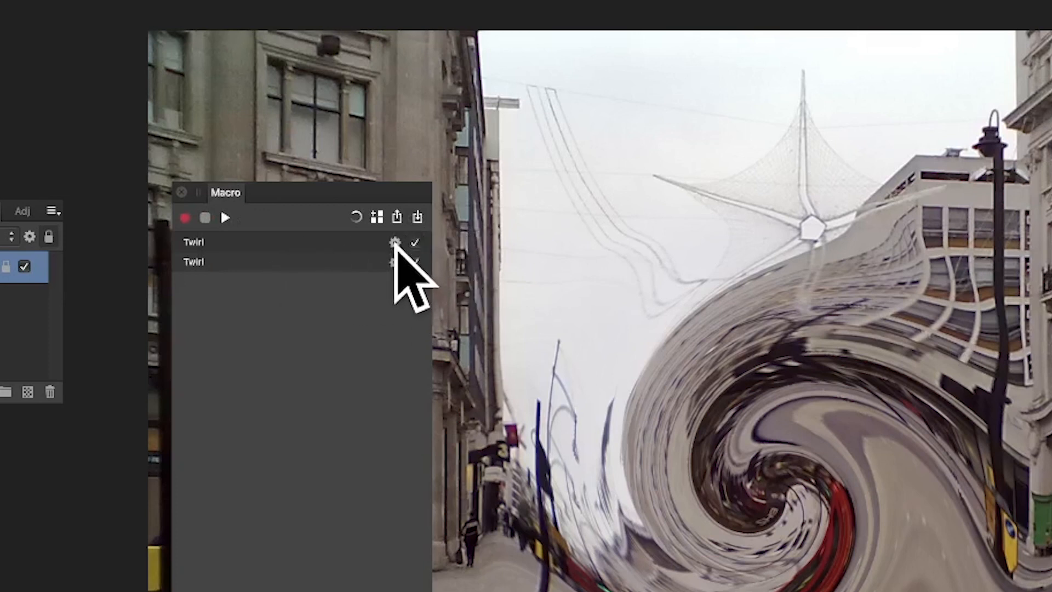
Step: Expose the first Twirl step's radius and angle as 'Radius 1' and 'Twirl 1'
click(395, 242)
text(Radius 1)
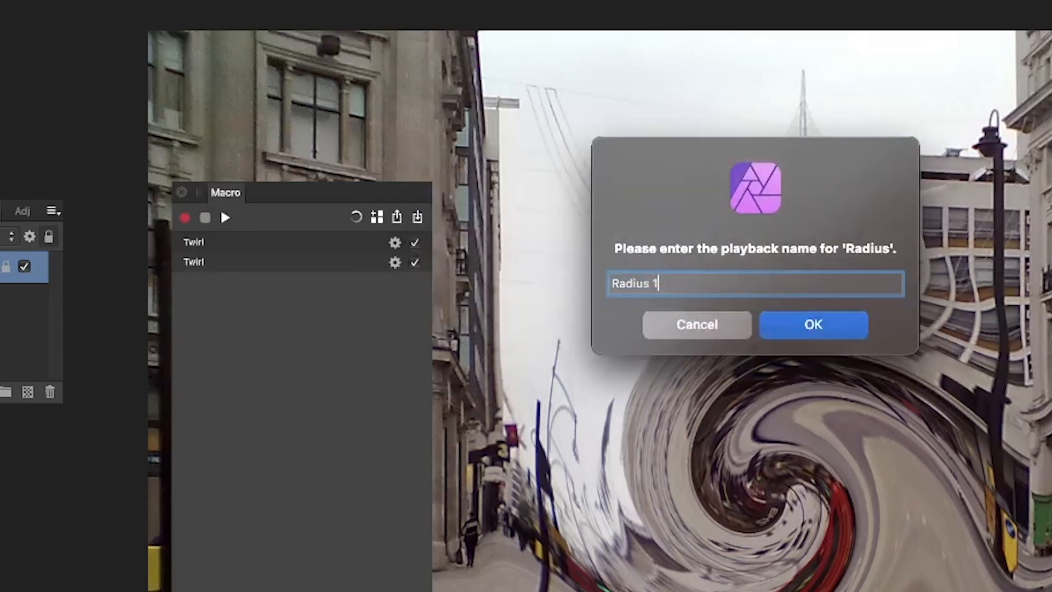
click(812, 324)
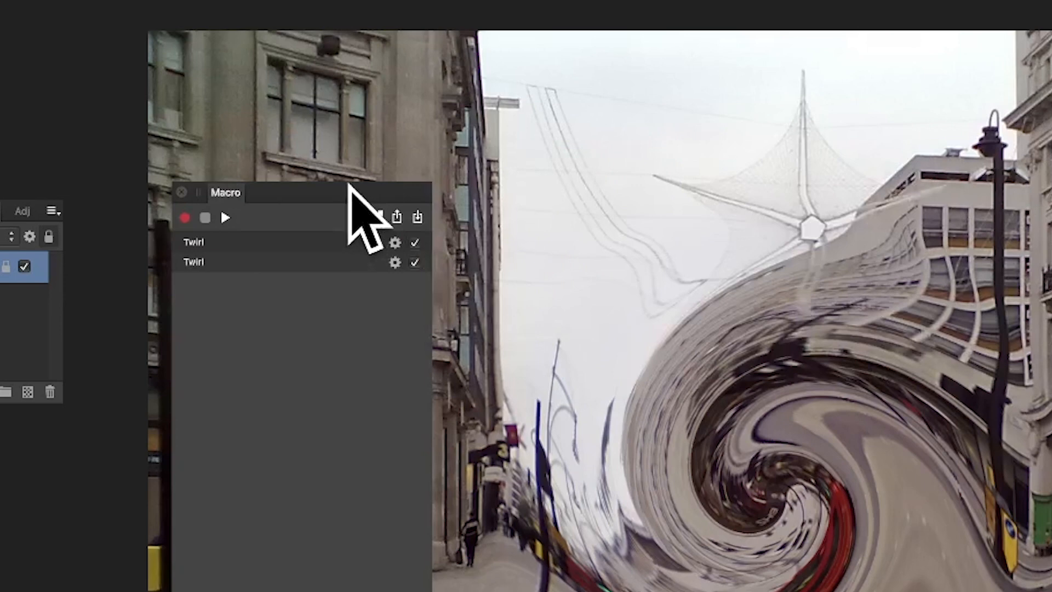
click(395, 242)
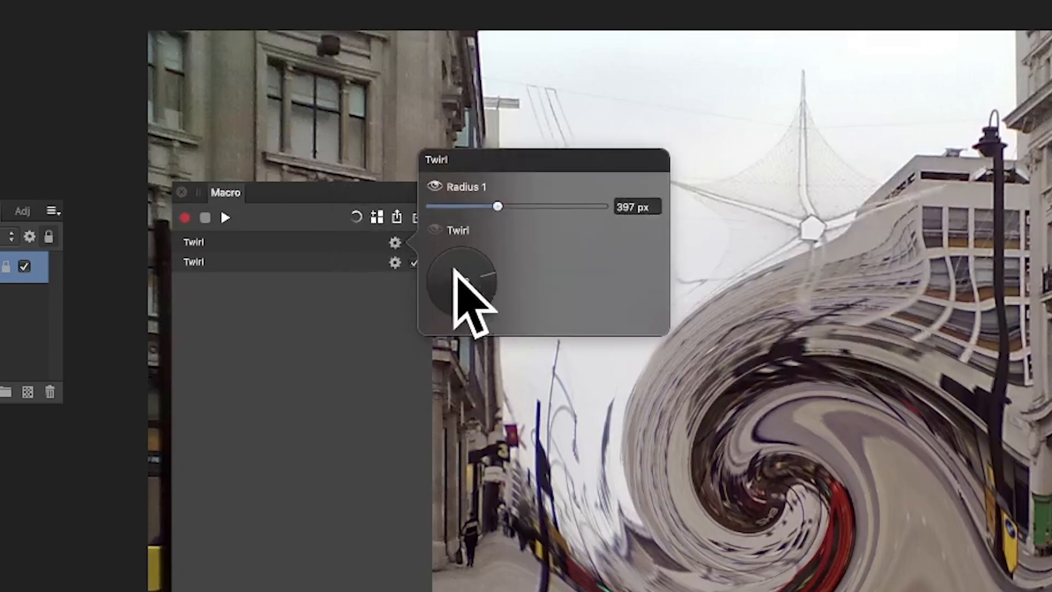
click(418, 217)
text(Twirl 1)
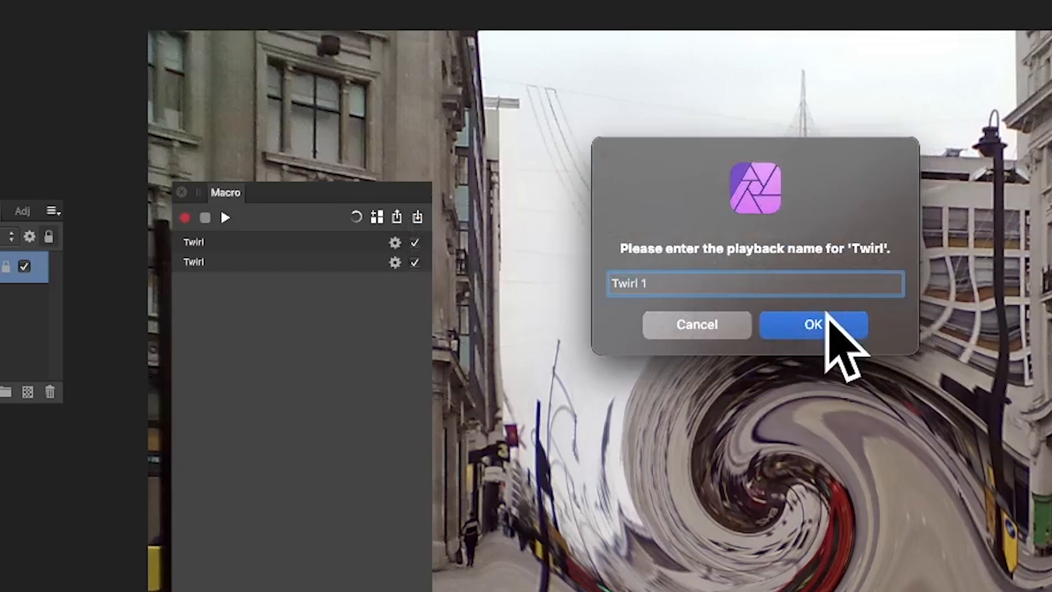
click(812, 324)
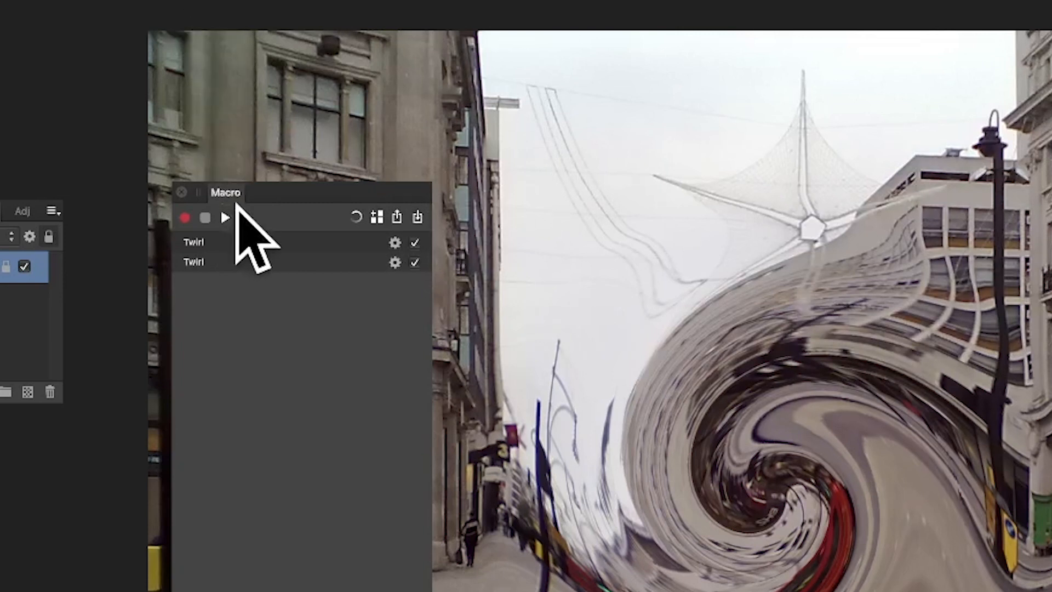
mouse_move(379, 309)
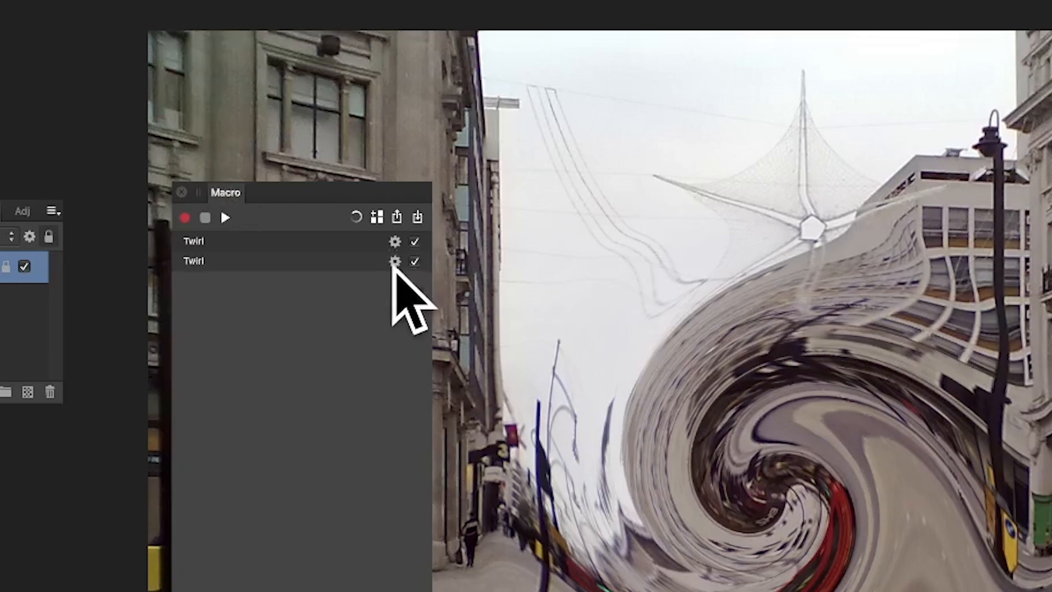
Step: Expose the second Twirl step's radius and angle as 'Radius 2' and 'Twirl 2'
click(394, 262)
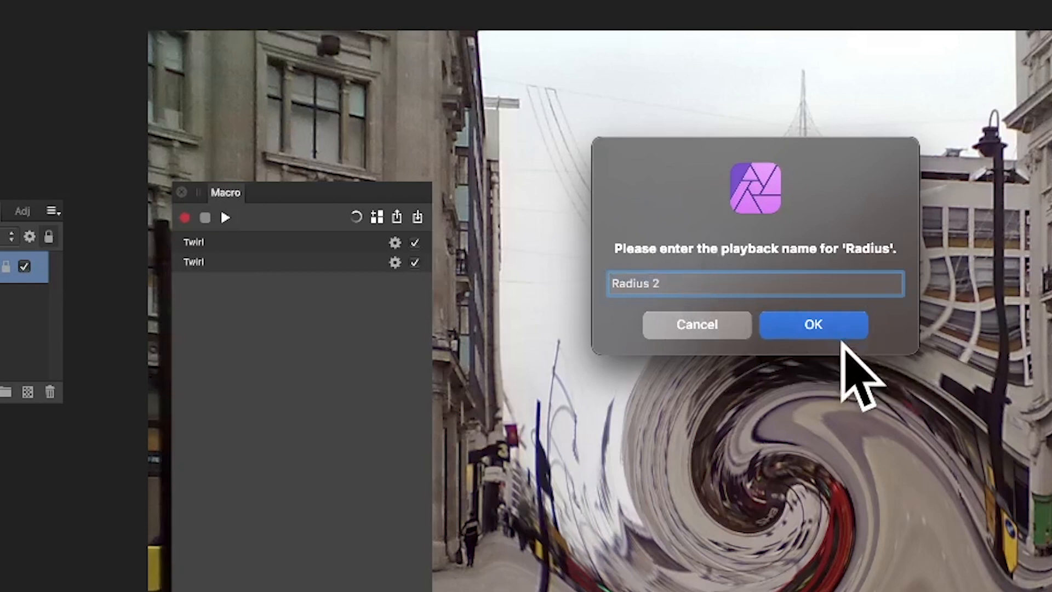
click(812, 324)
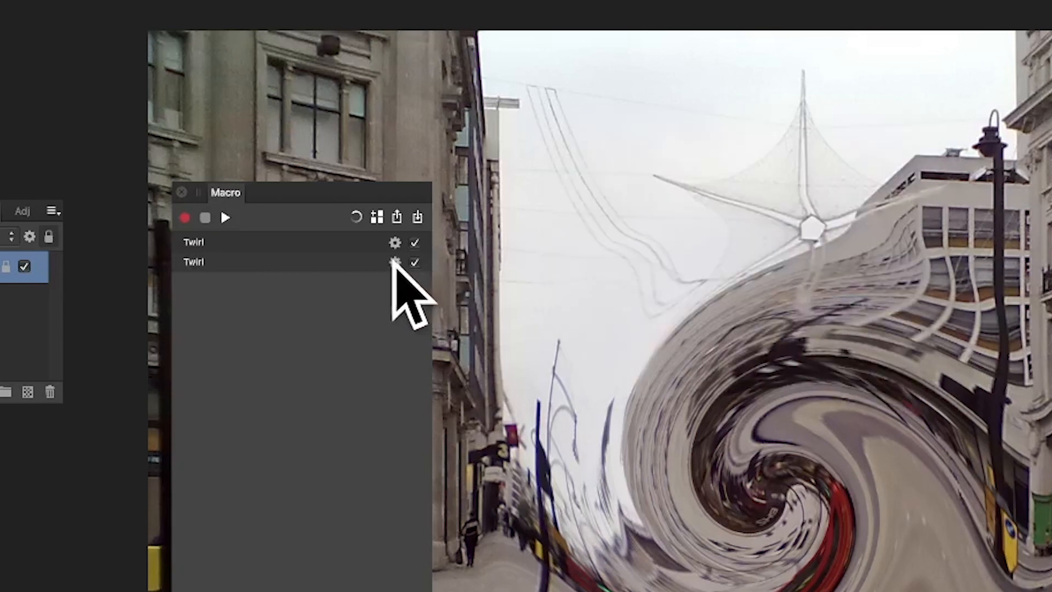
click(394, 262)
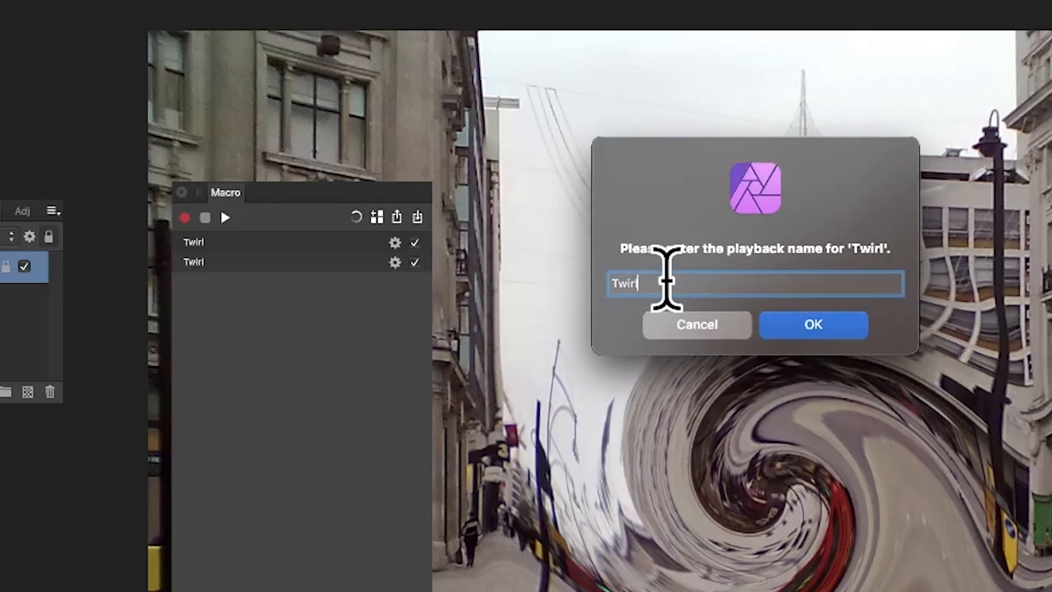
click(812, 323)
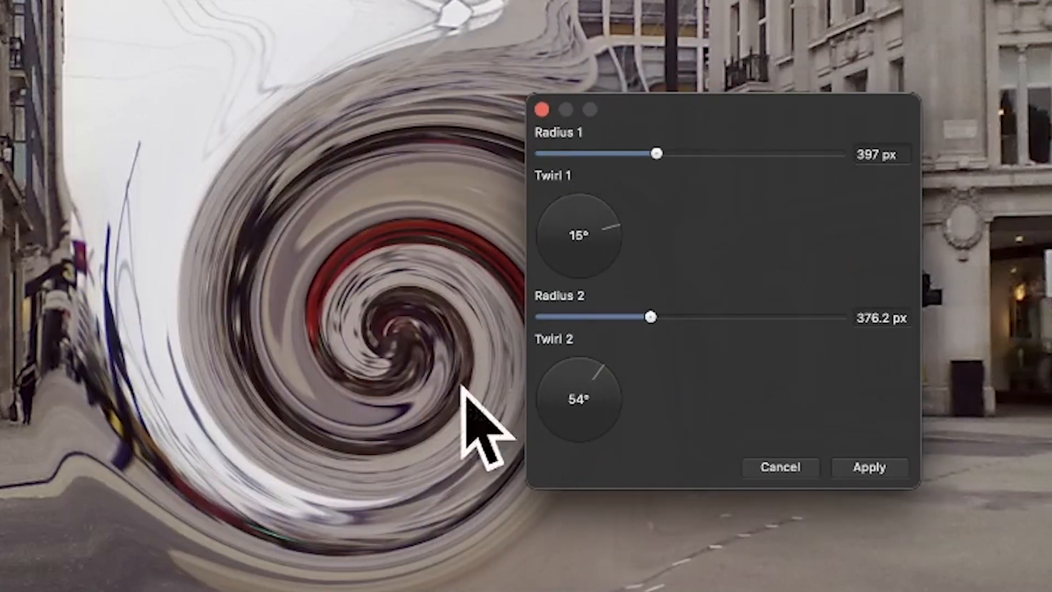
mouse_move(583, 194)
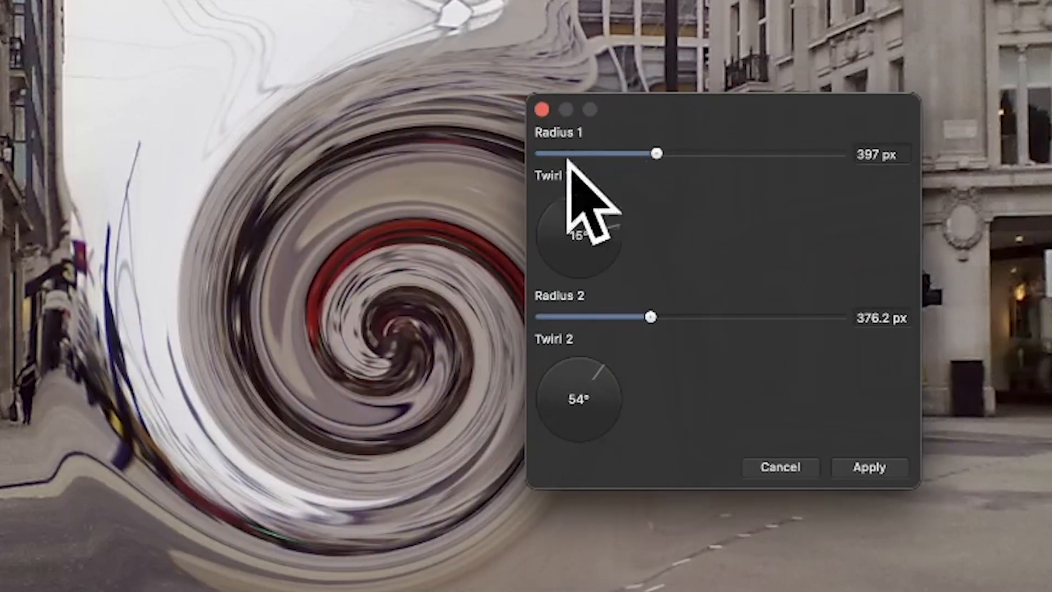
mouse_move(574, 389)
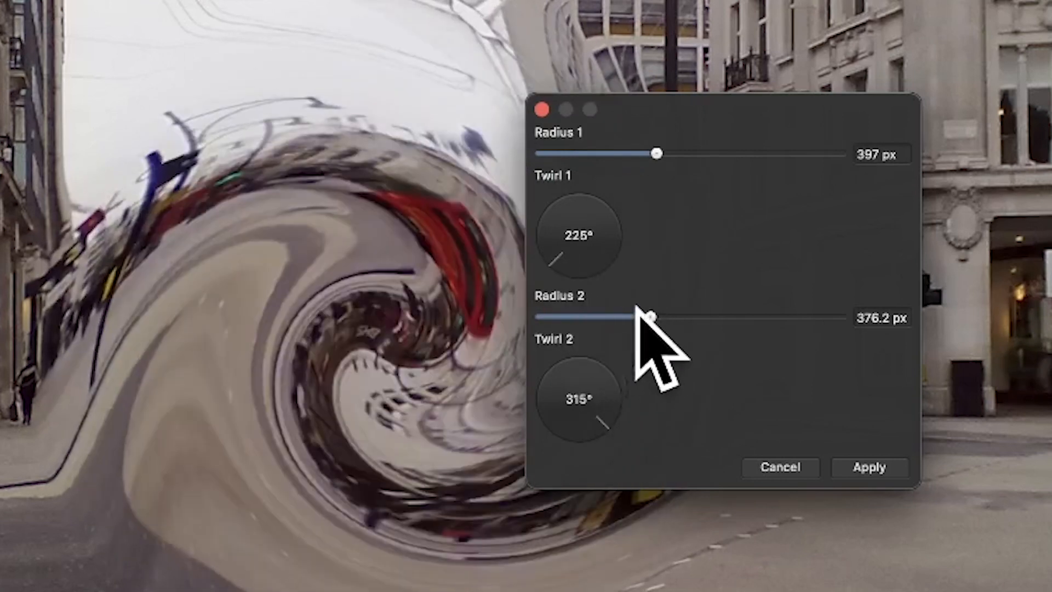
Step: Play the macro with Radius 2 at 651.3 px and Radius 1 at 795.1 px
drag(650, 317, 733, 317)
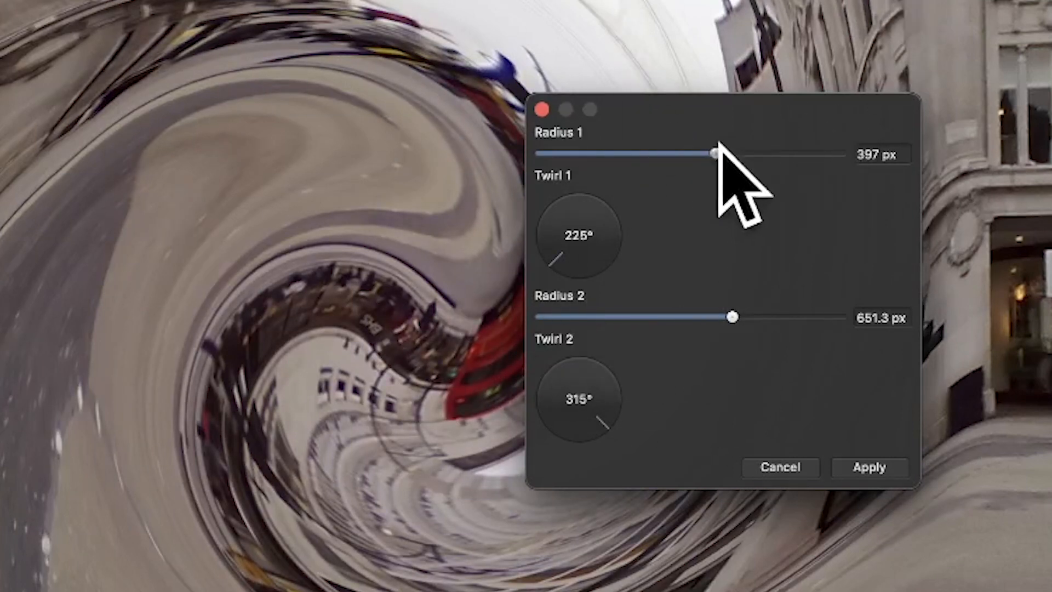
drag(713, 154, 794, 155)
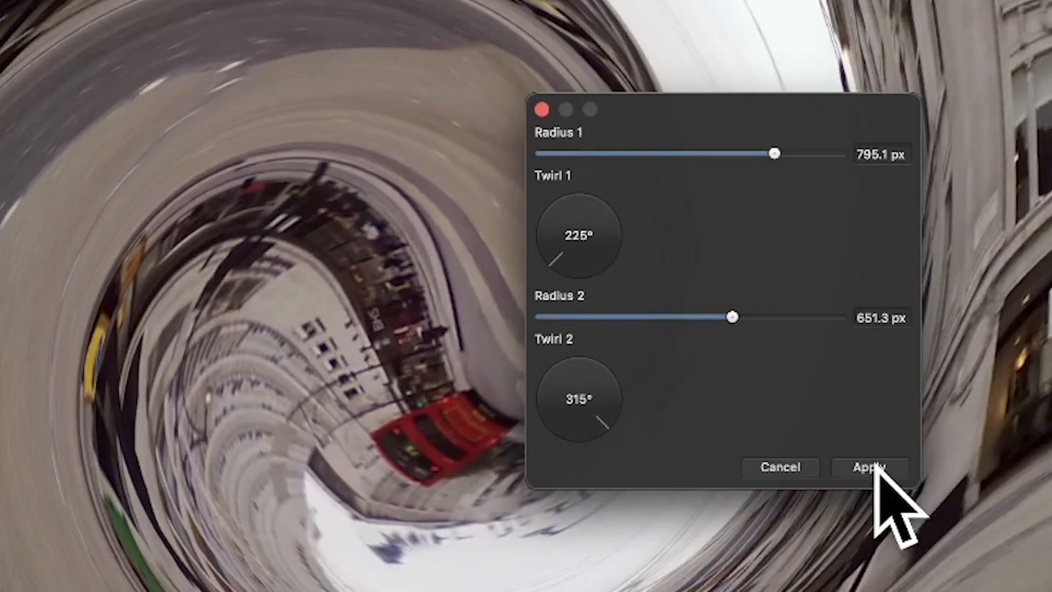
click(866, 466)
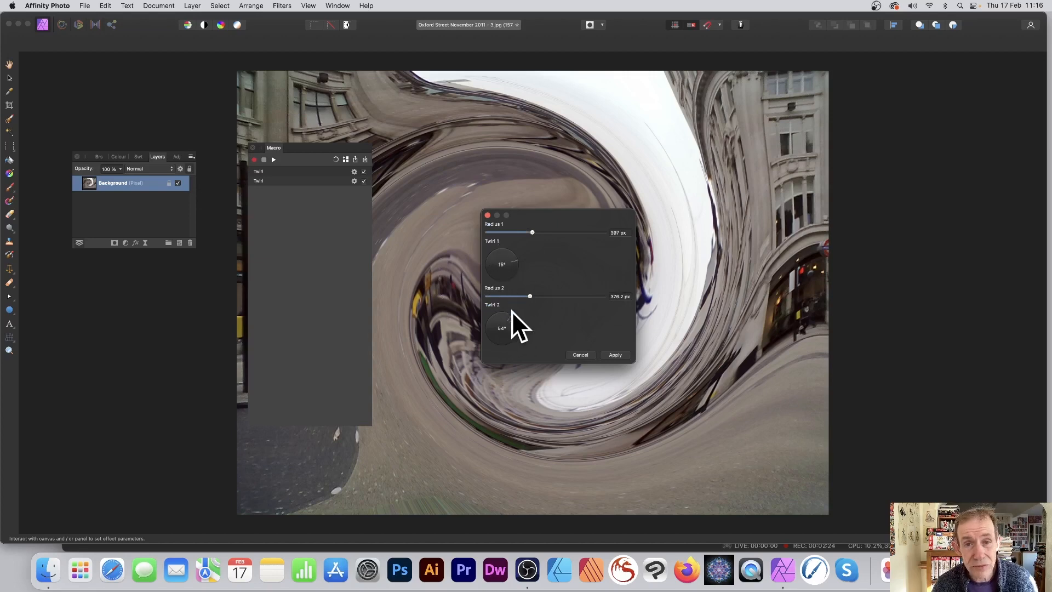
Step: Rerun the macro with Radius 2 widened to about 963 px
drag(529, 296, 597, 296)
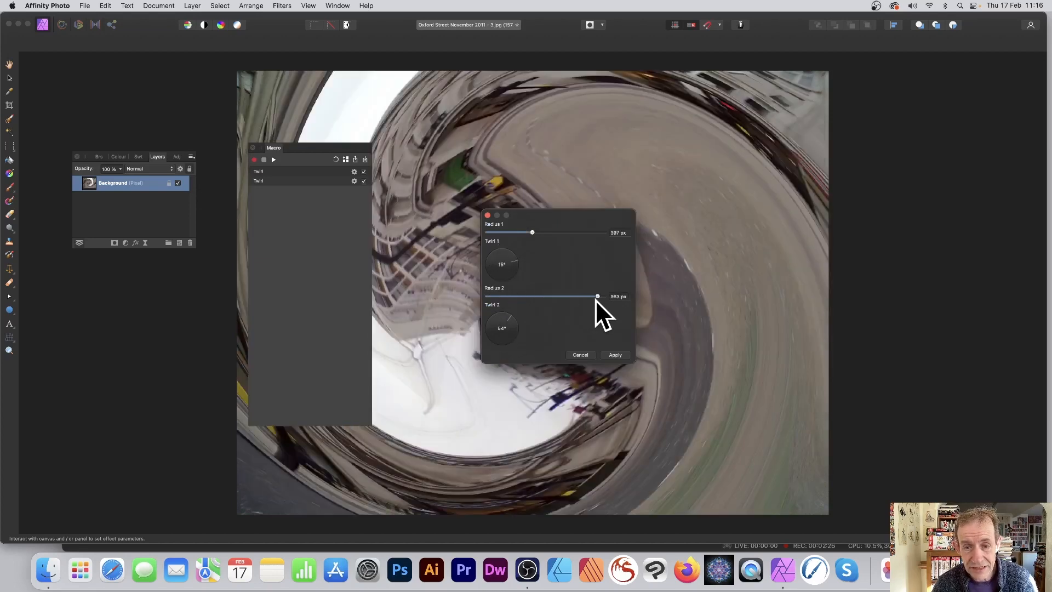
click(614, 354)
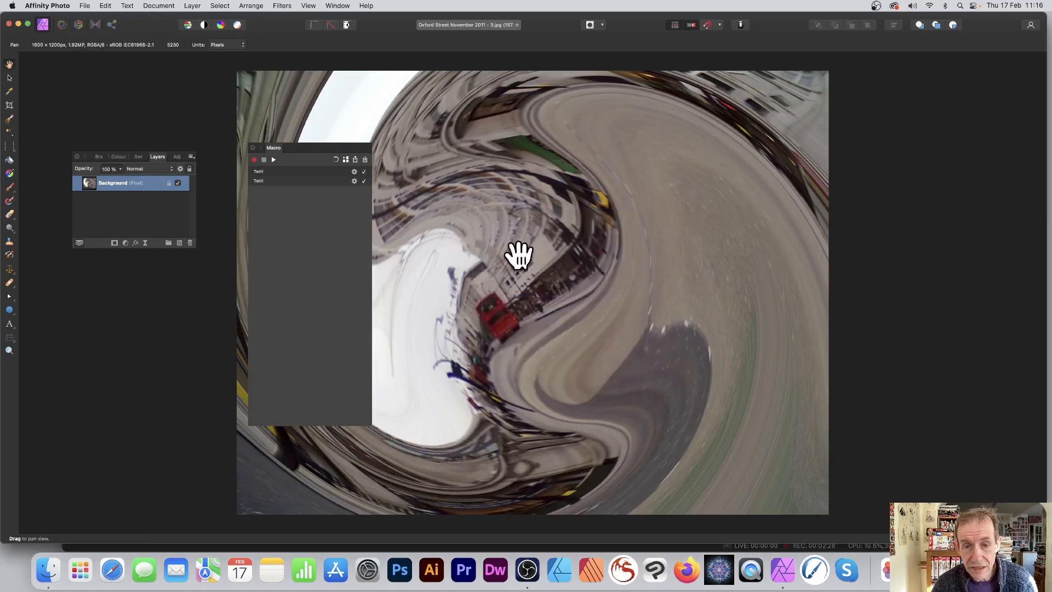